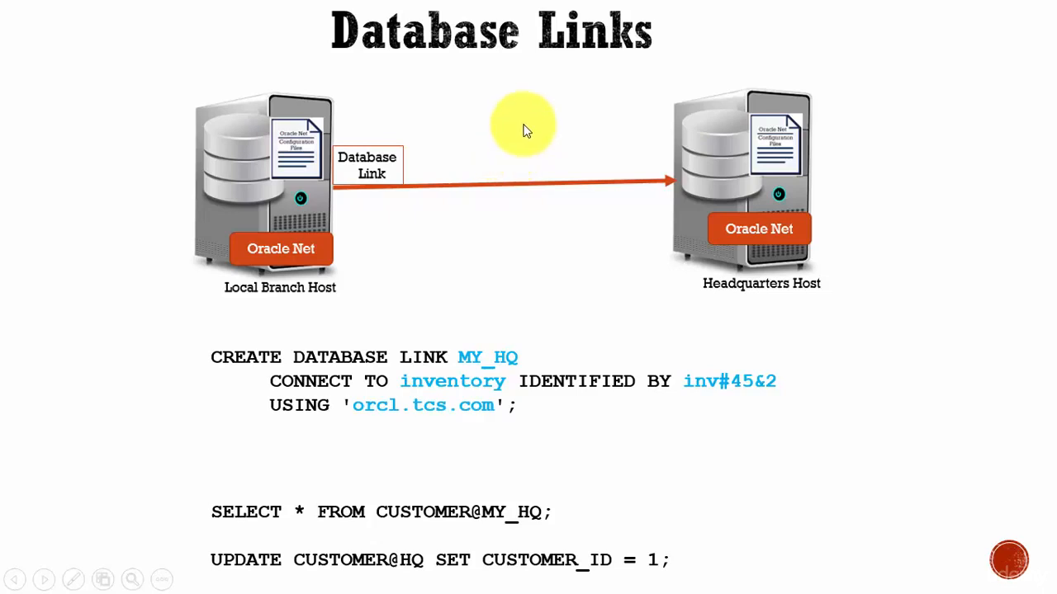
{"action": "mouse_move", "coordinate": [624, 69]}
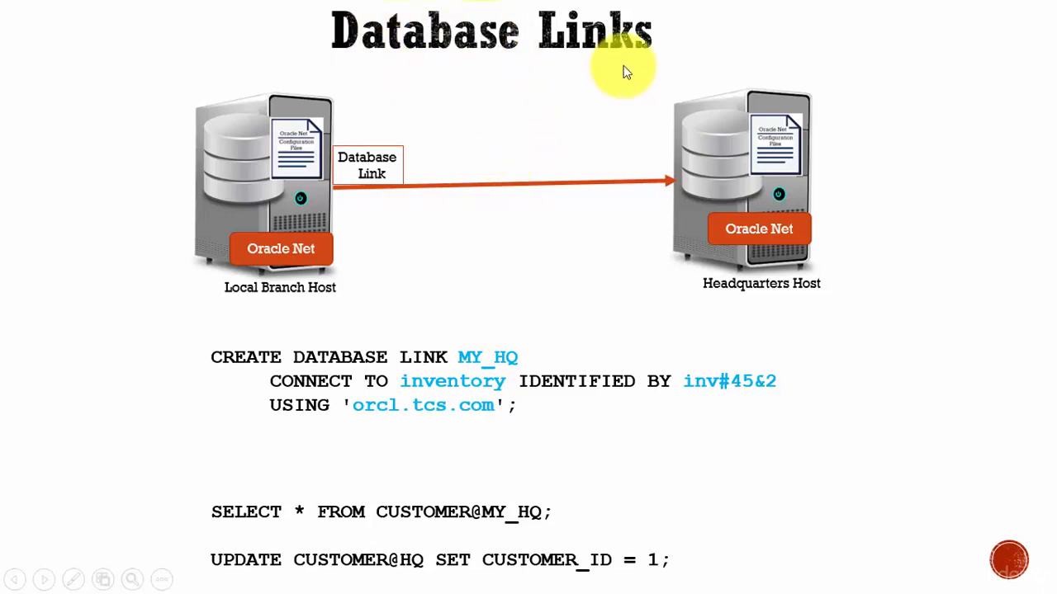
{"action": "mouse_move", "coordinate": [388, 165]}
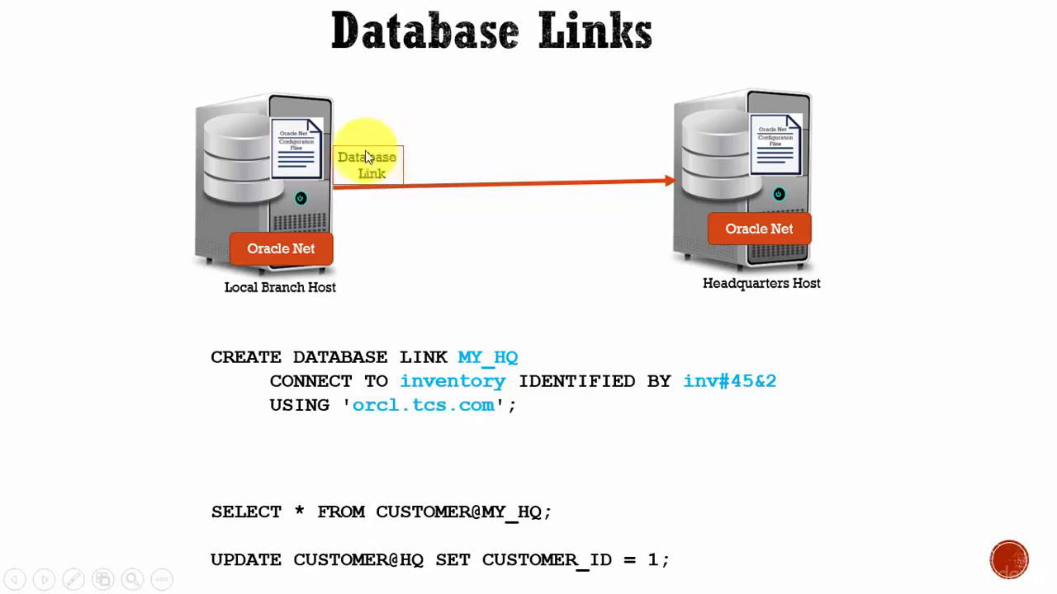
{"action": "mouse_move", "coordinate": [299, 199]}
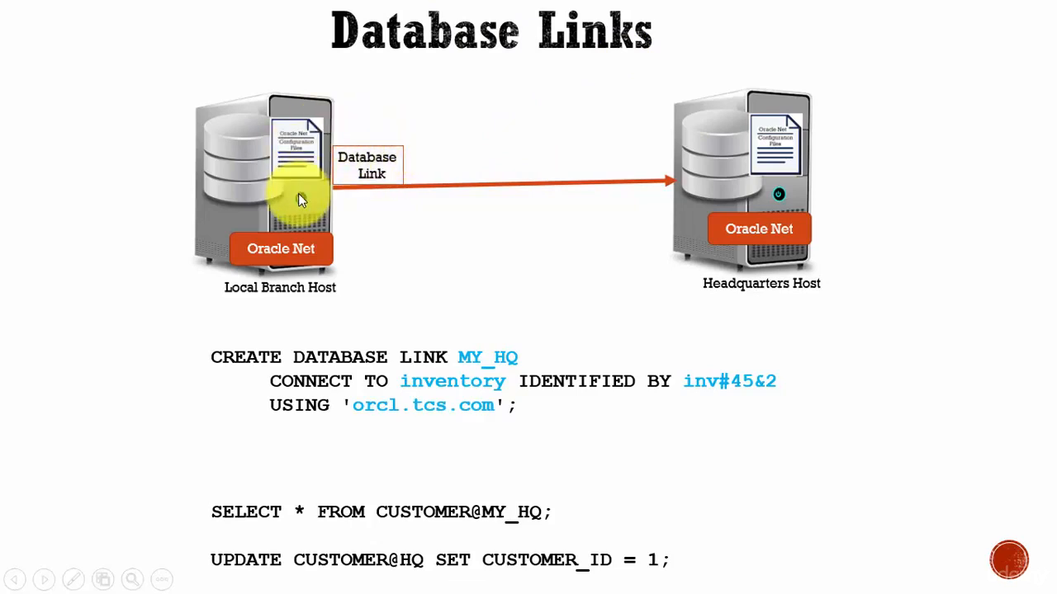
{"action": "mouse_move", "coordinate": [413, 62]}
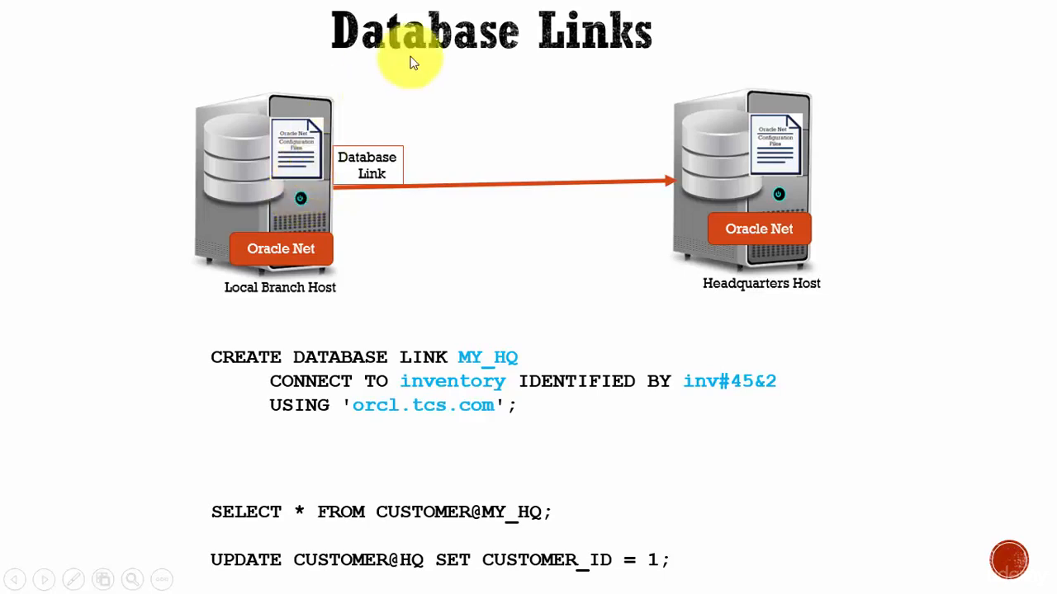
{"action": "mouse_move", "coordinate": [756, 162]}
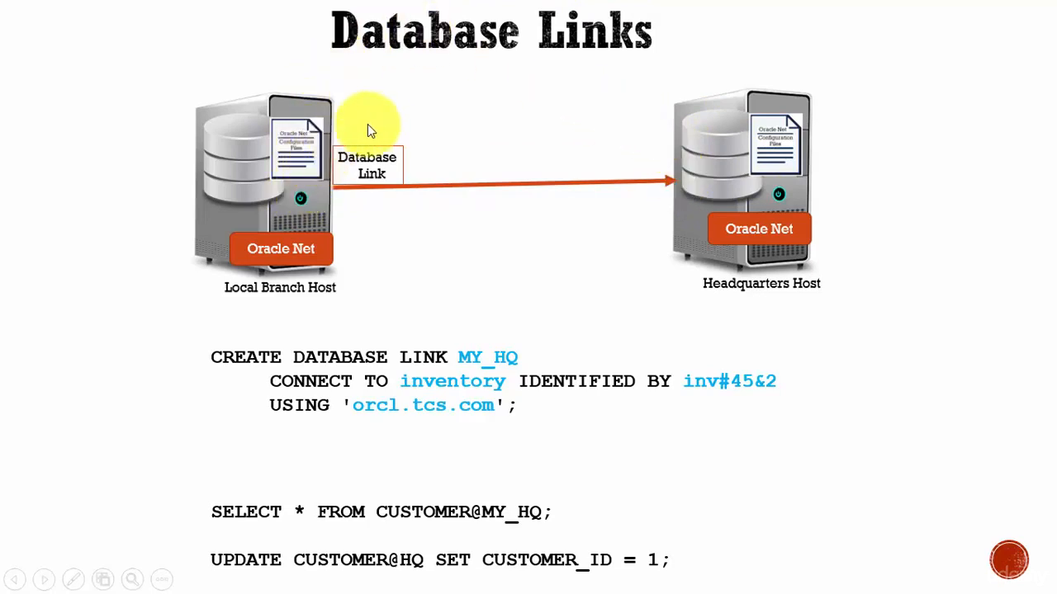
{"action": "mouse_move", "coordinate": [609, 157]}
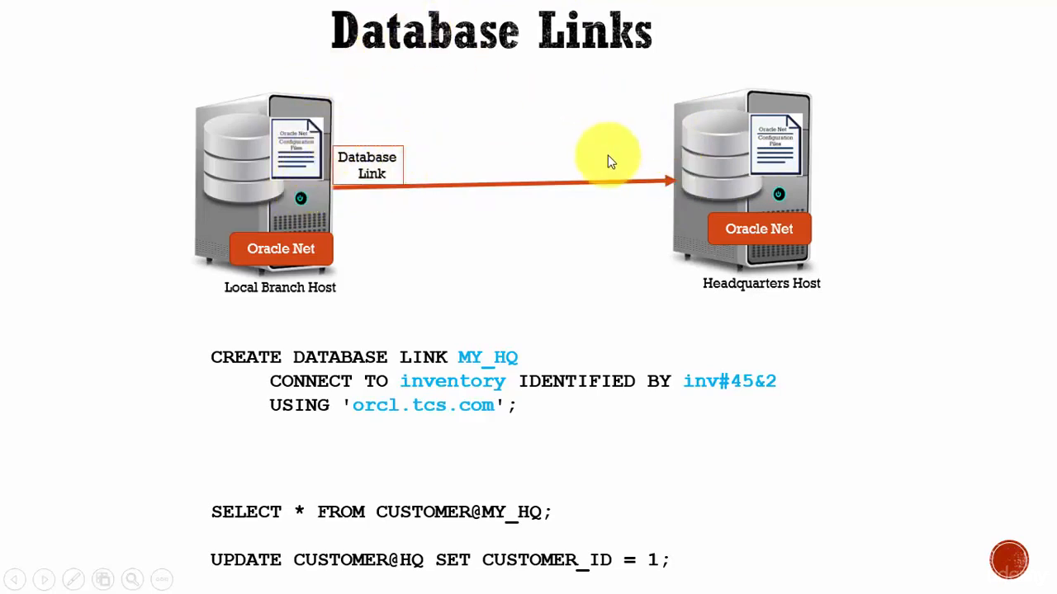
{"action": "mouse_move", "coordinate": [743, 155]}
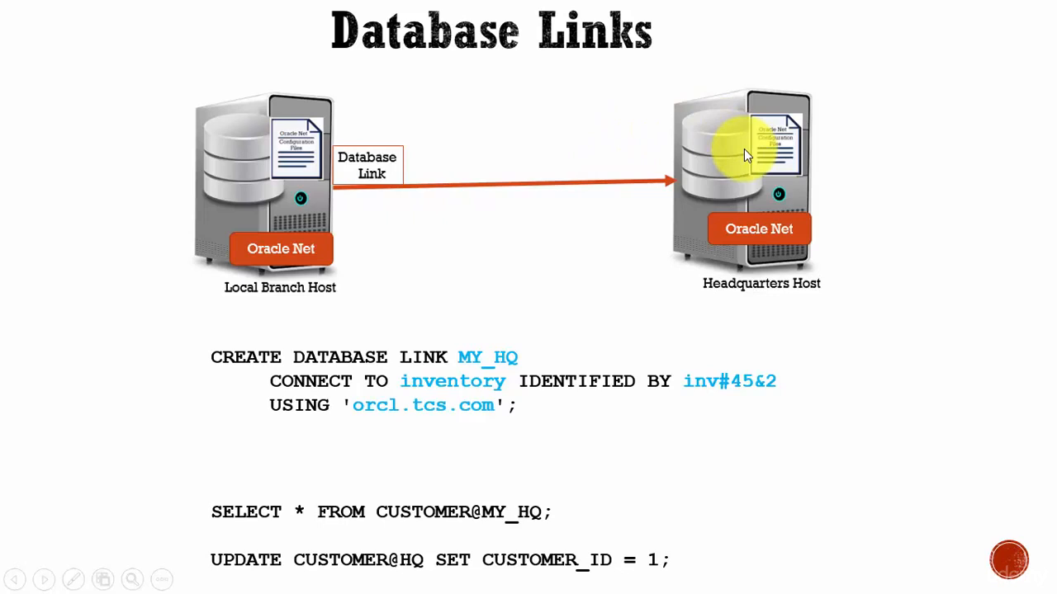
{"action": "mouse_move", "coordinate": [499, 119]}
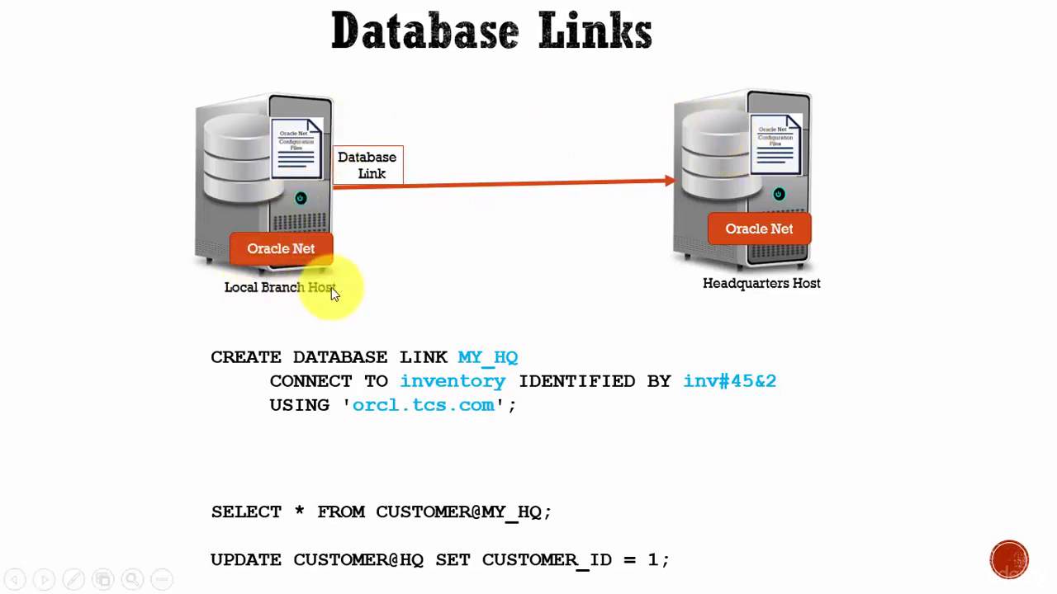
{"action": "mouse_move", "coordinate": [297, 288]}
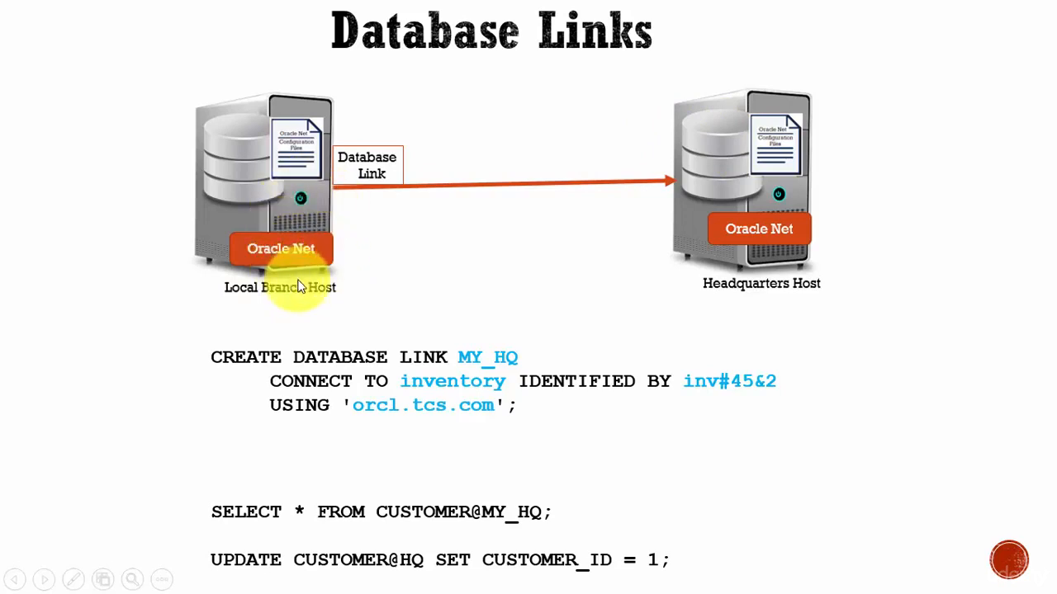
{"action": "mouse_move", "coordinate": [713, 272]}
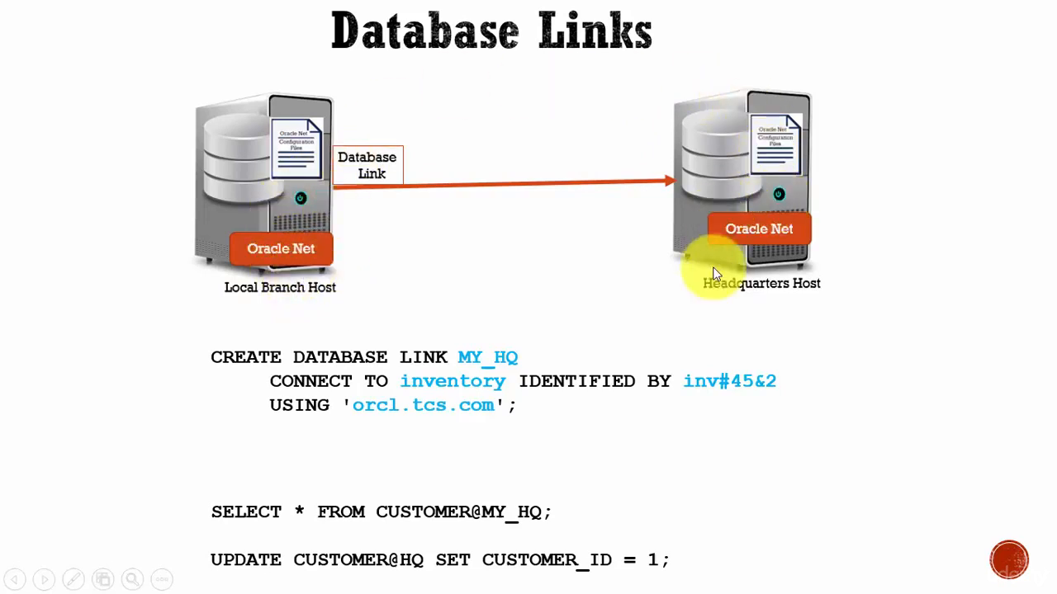
{"action": "mouse_move", "coordinate": [776, 198]}
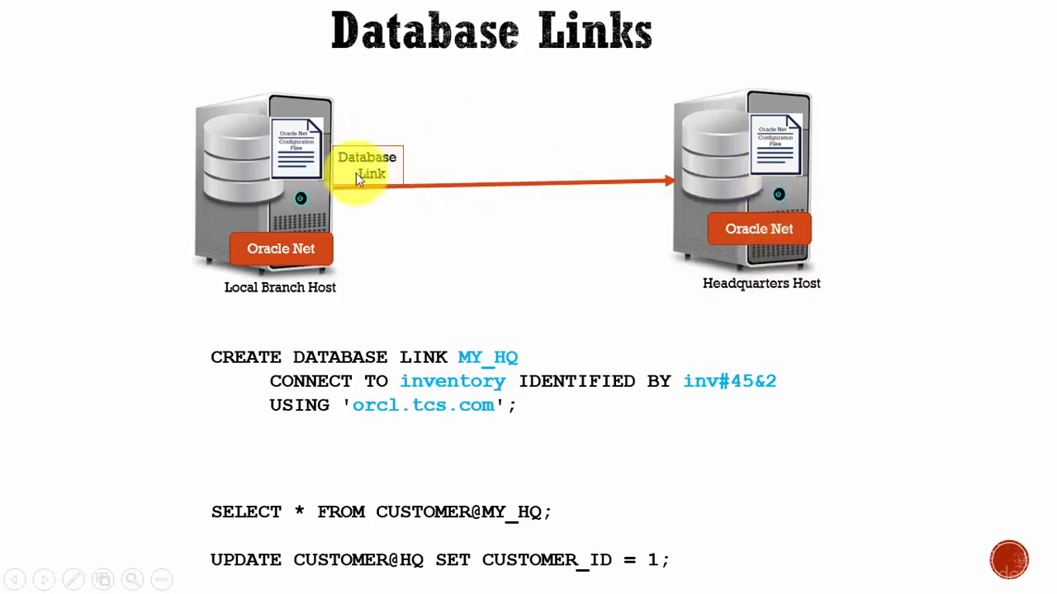
{"action": "mouse_move", "coordinate": [333, 189]}
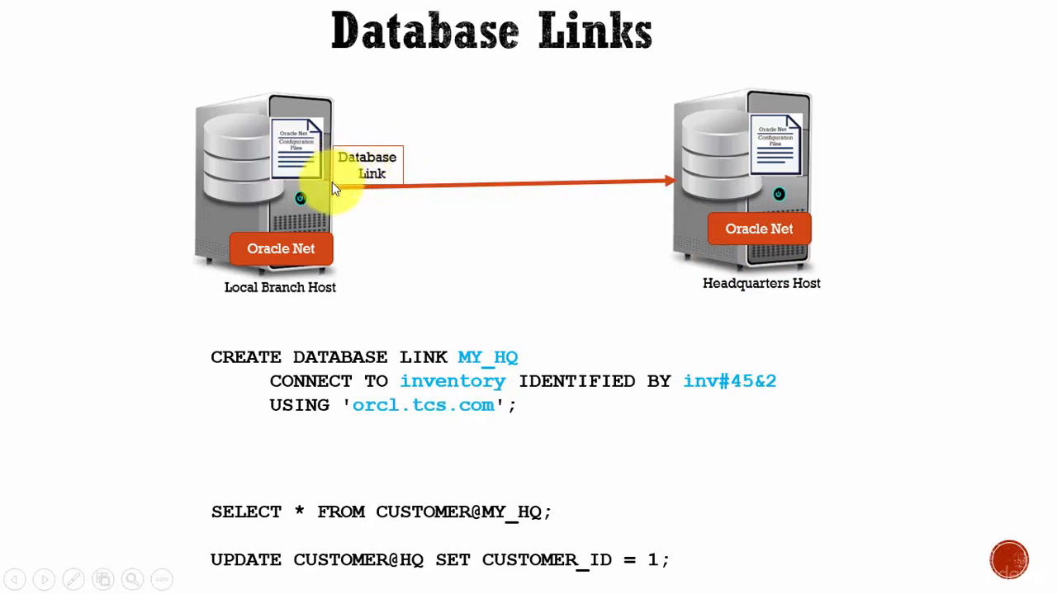
{"action": "mouse_move", "coordinate": [756, 107]}
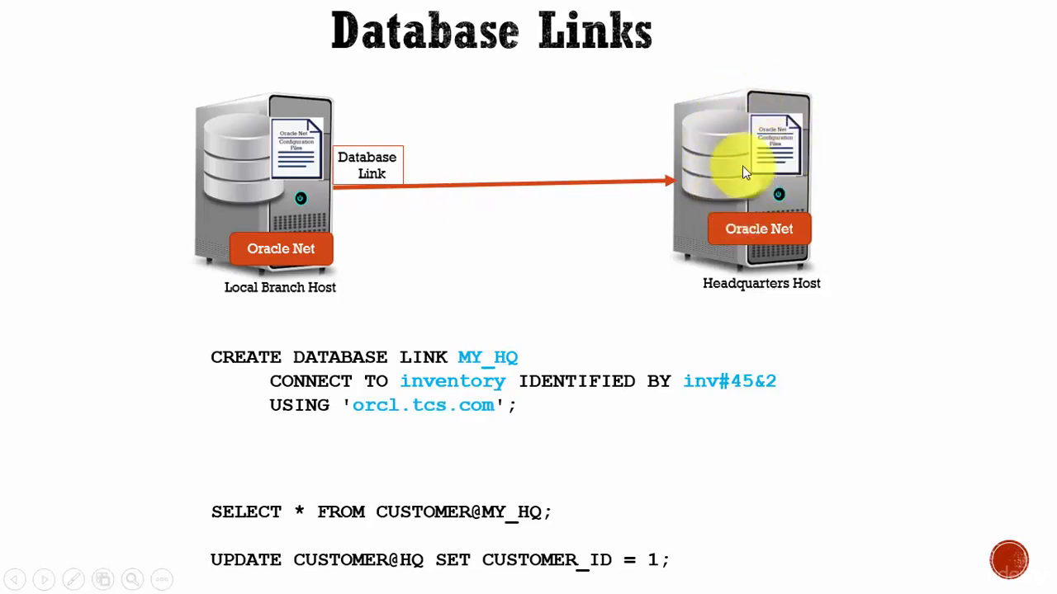
{"action": "mouse_move", "coordinate": [756, 196]}
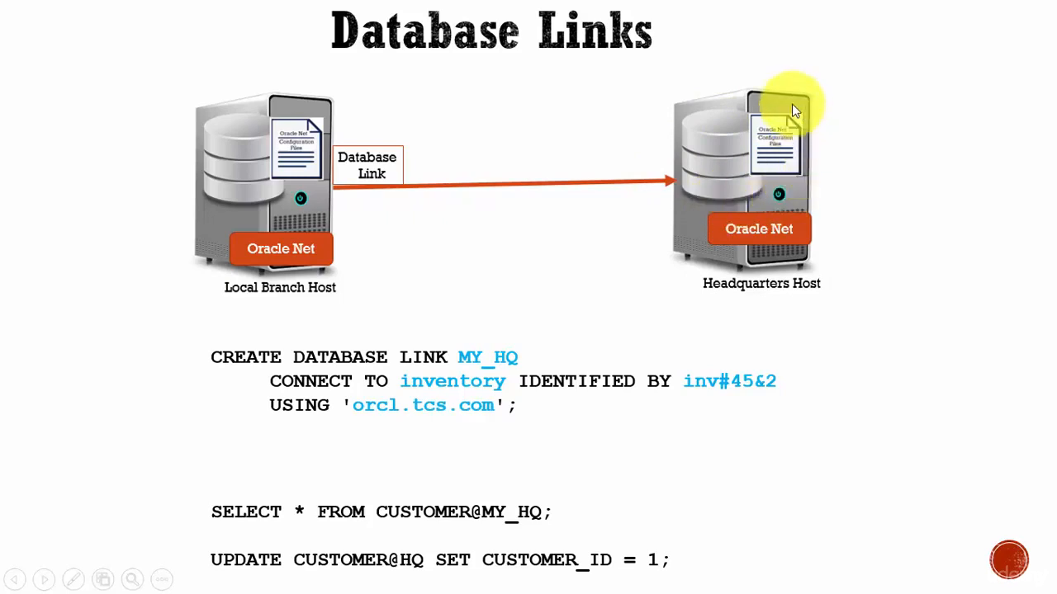
{"action": "mouse_move", "coordinate": [822, 272]}
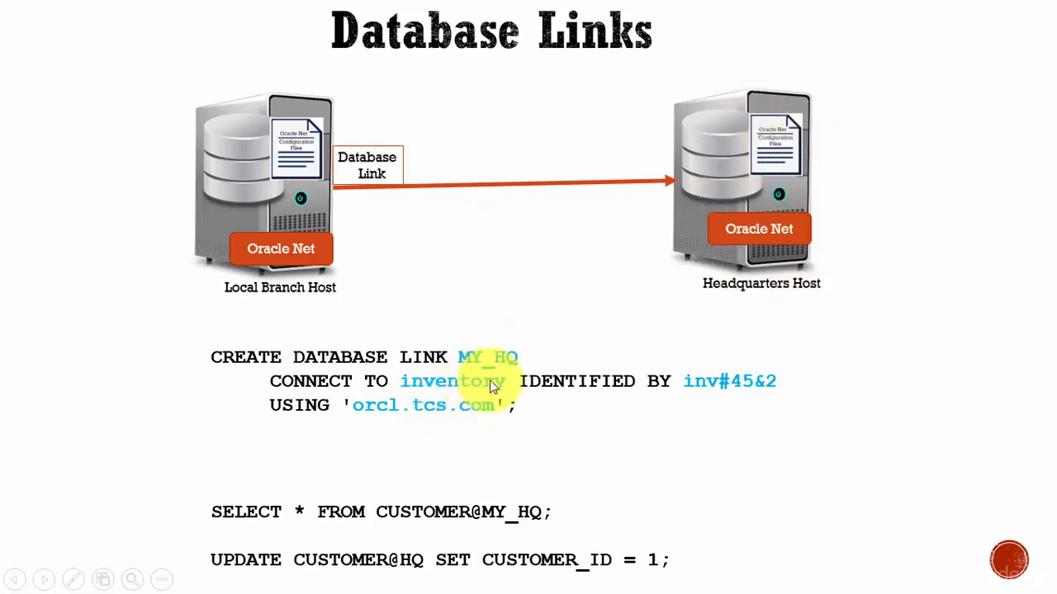
{"action": "mouse_move", "coordinate": [784, 307]}
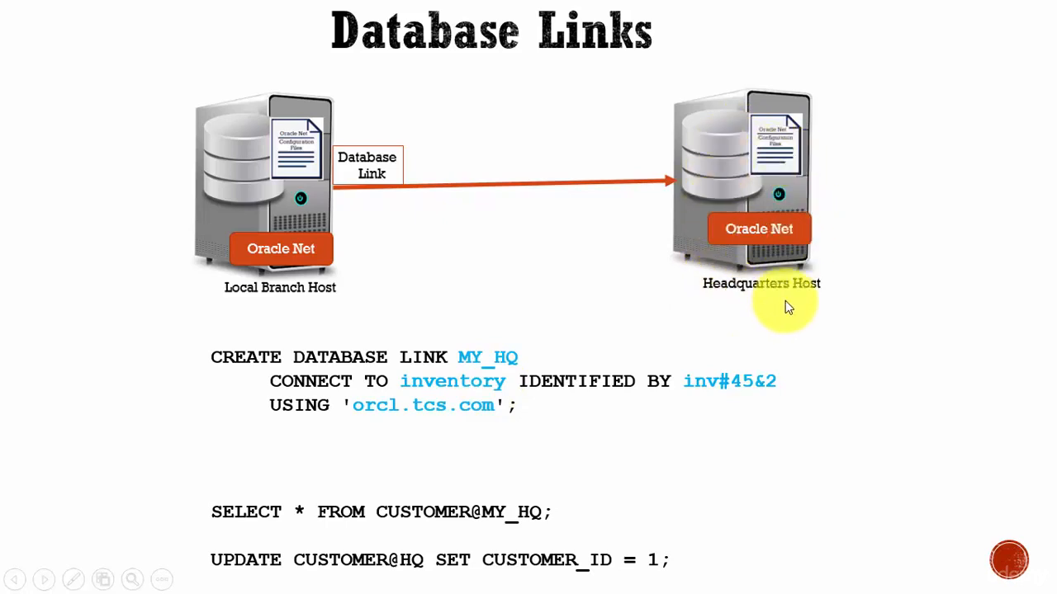
{"action": "mouse_move", "coordinate": [768, 284]}
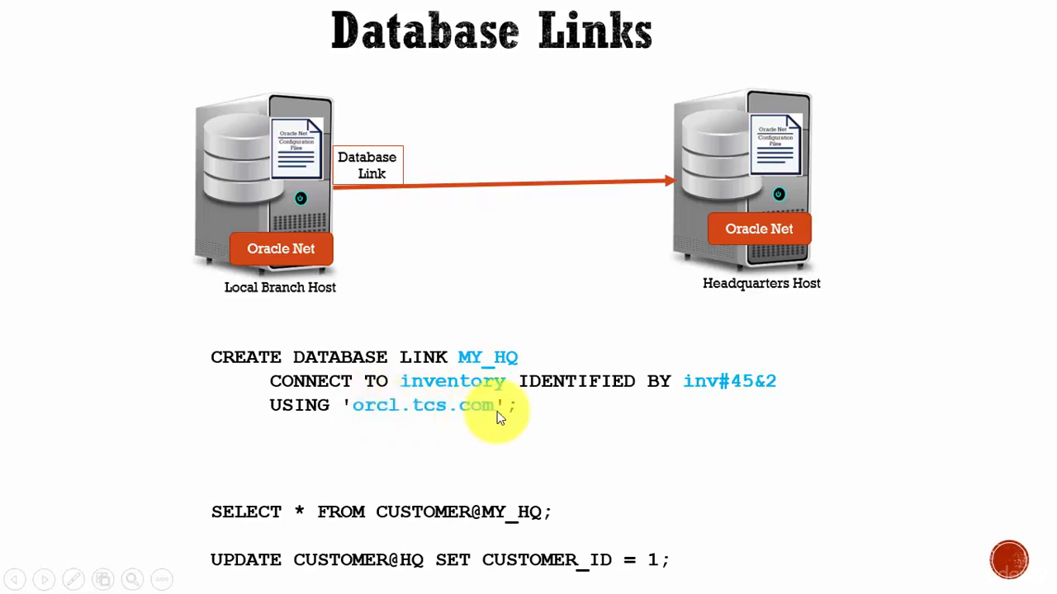
Step: Advance the slide show from the Database Links diagram to the tnsnames.ora slide
{"action": "left_click", "coordinate": [43, 578]}
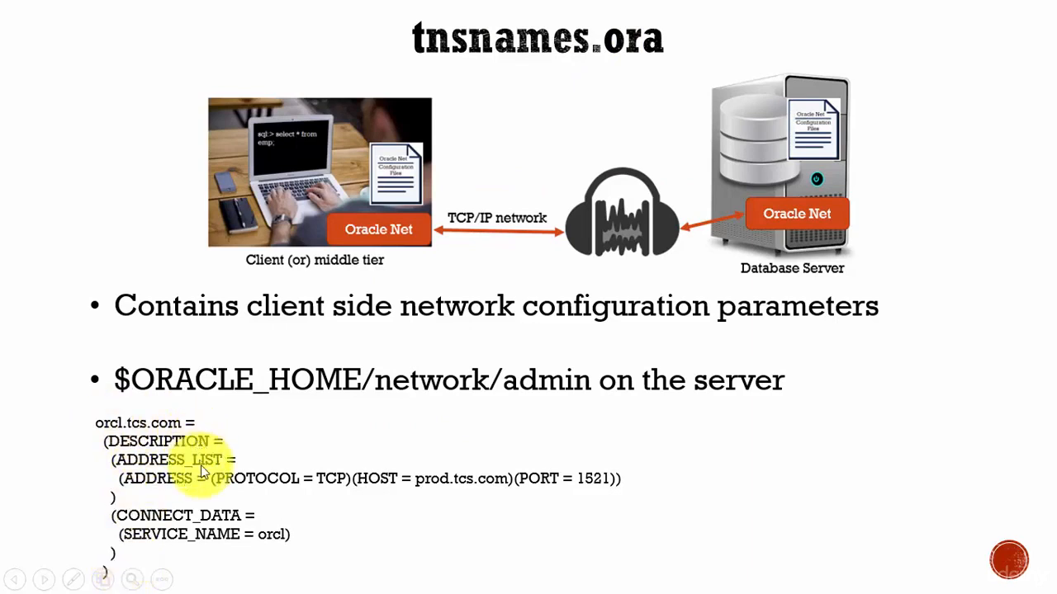
{"action": "mouse_move", "coordinate": [330, 483]}
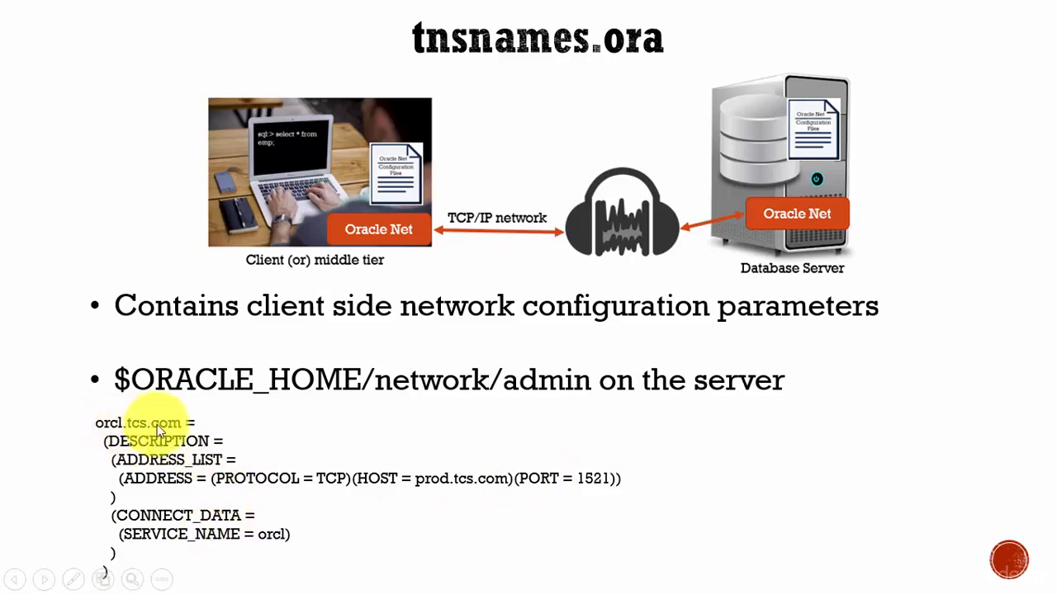
Step: Return the slide show to the Database Links slide with the CREATE DATABASE LINK example
{"action": "left_click", "coordinate": [43, 577]}
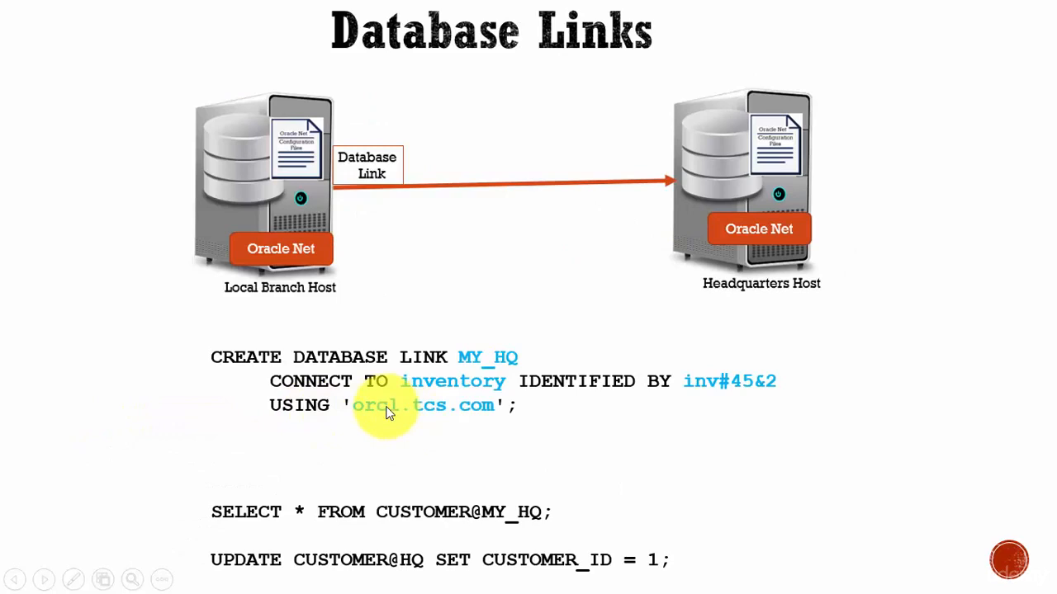
{"action": "mouse_move", "coordinate": [496, 410]}
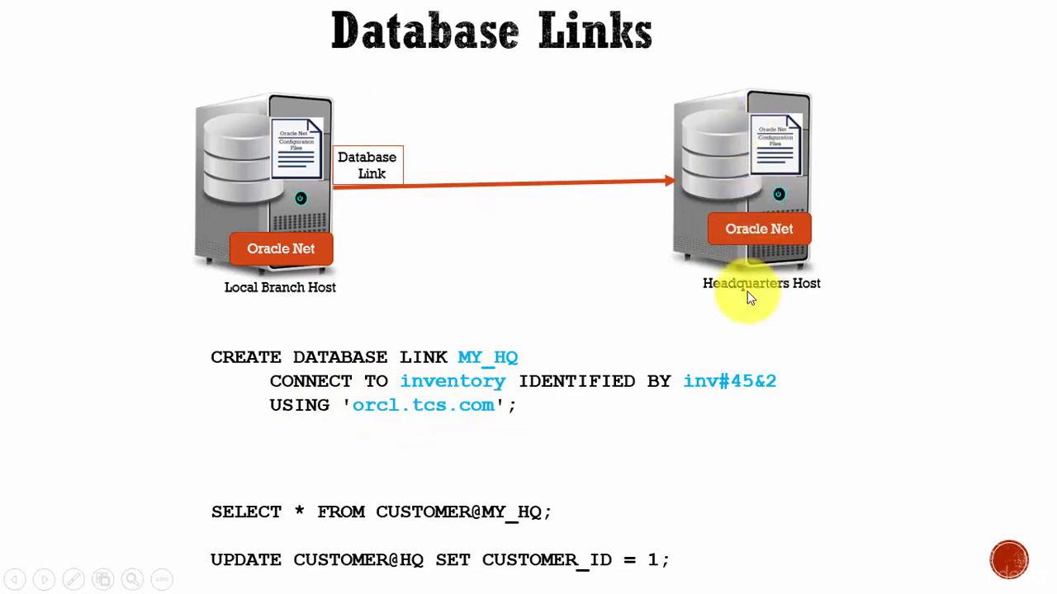
{"action": "mouse_move", "coordinate": [796, 296]}
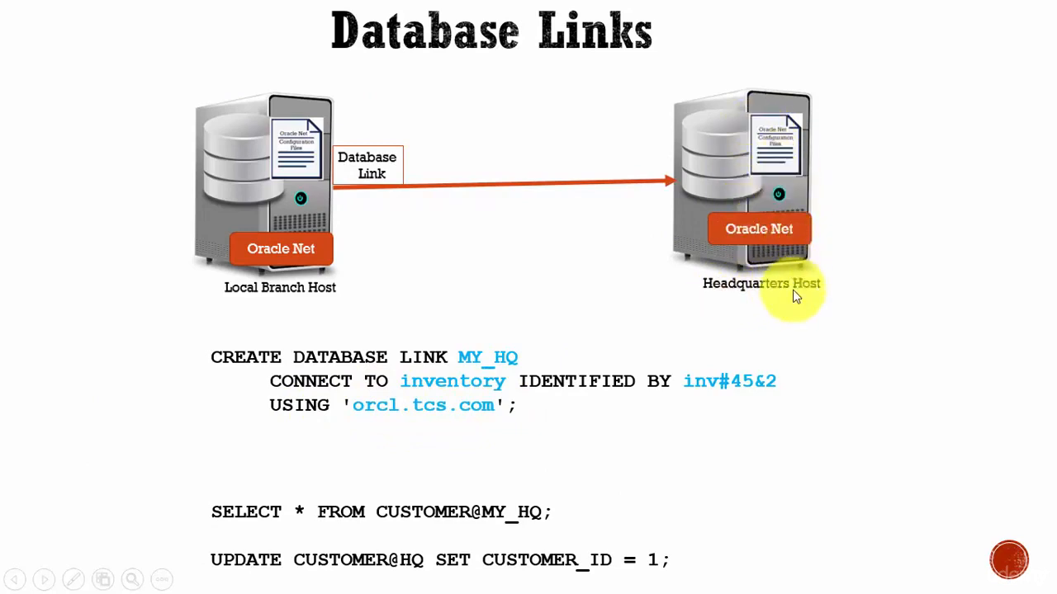
{"action": "mouse_move", "coordinate": [289, 370]}
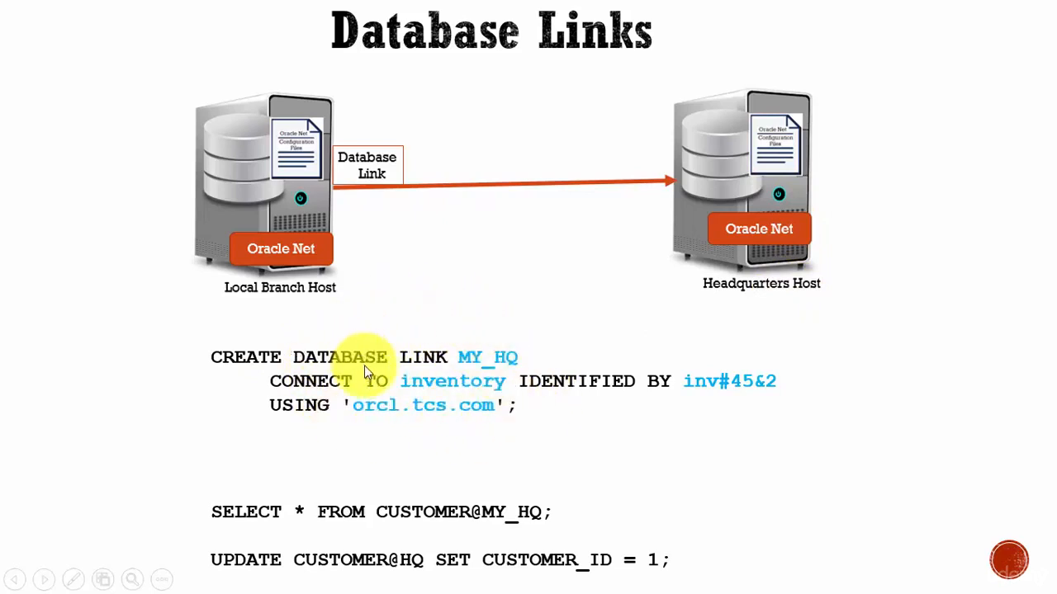
{"action": "mouse_move", "coordinate": [485, 365]}
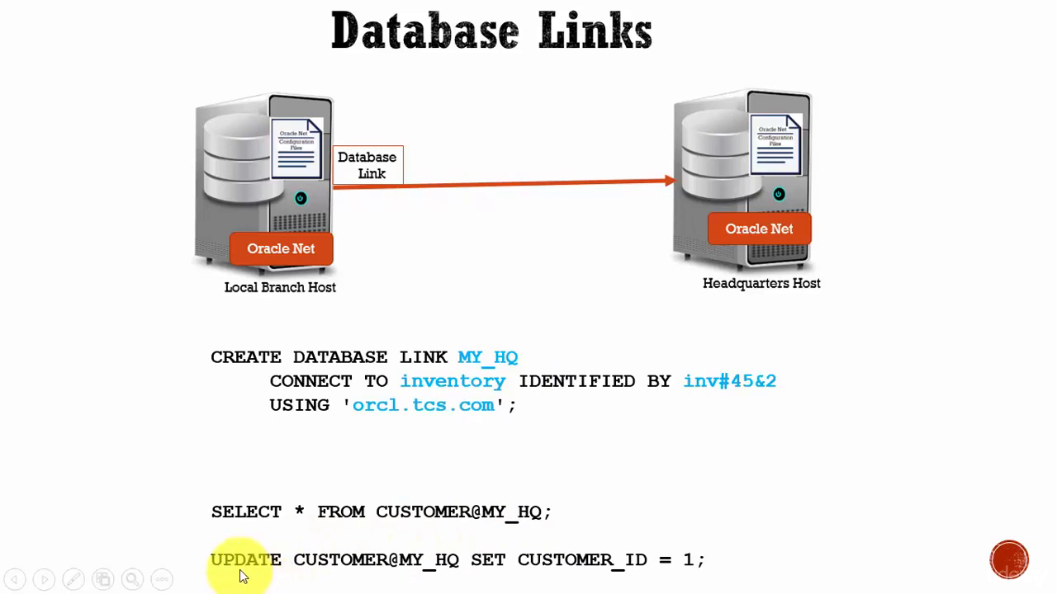
{"action": "mouse_move", "coordinate": [400, 569]}
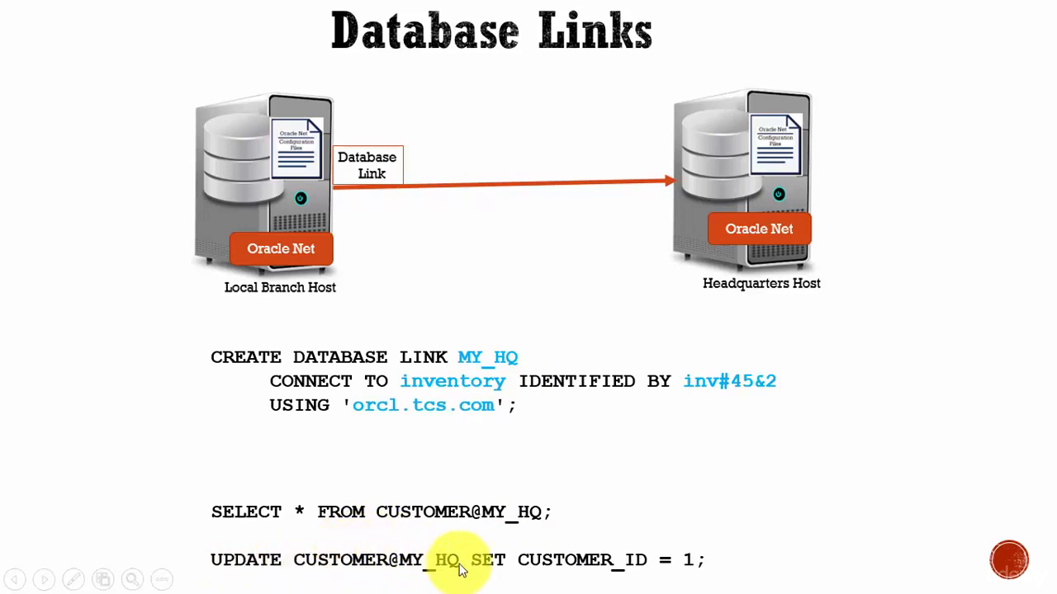
{"action": "mouse_move", "coordinate": [696, 559]}
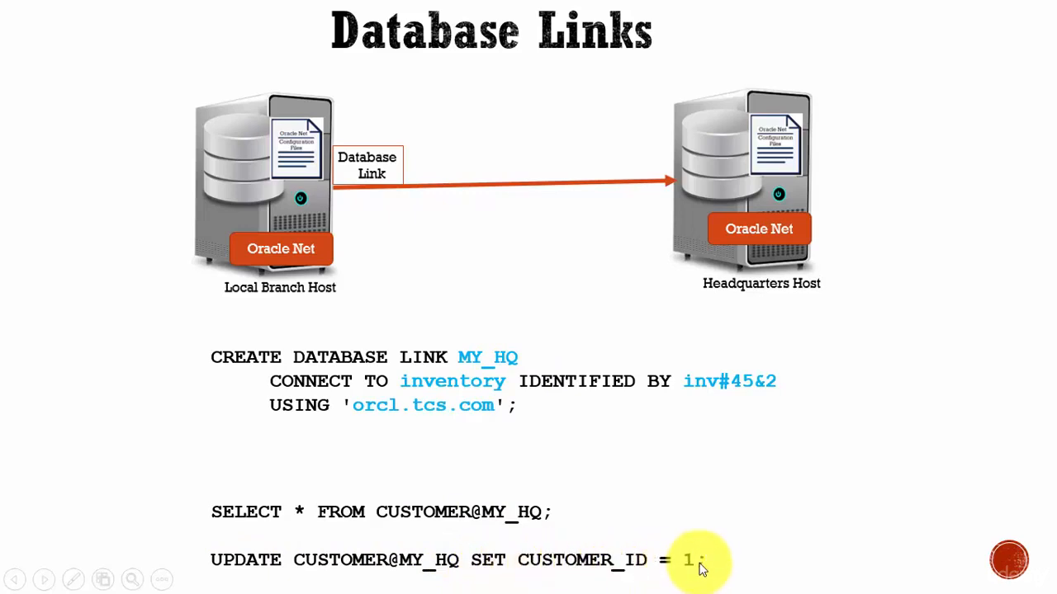
{"action": "mouse_move", "coordinate": [587, 568]}
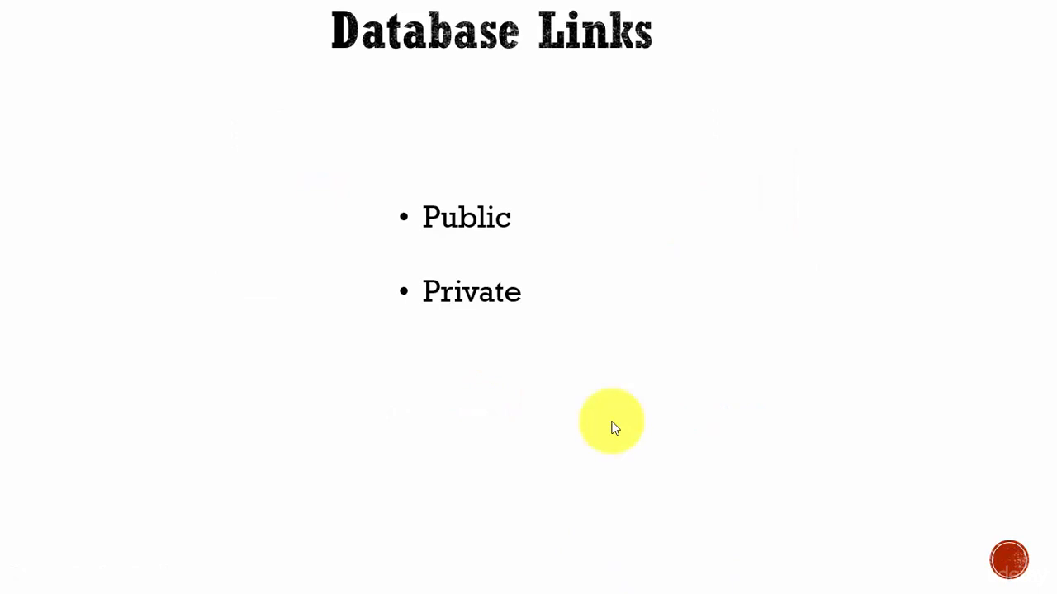
{"action": "mouse_move", "coordinate": [685, 350]}
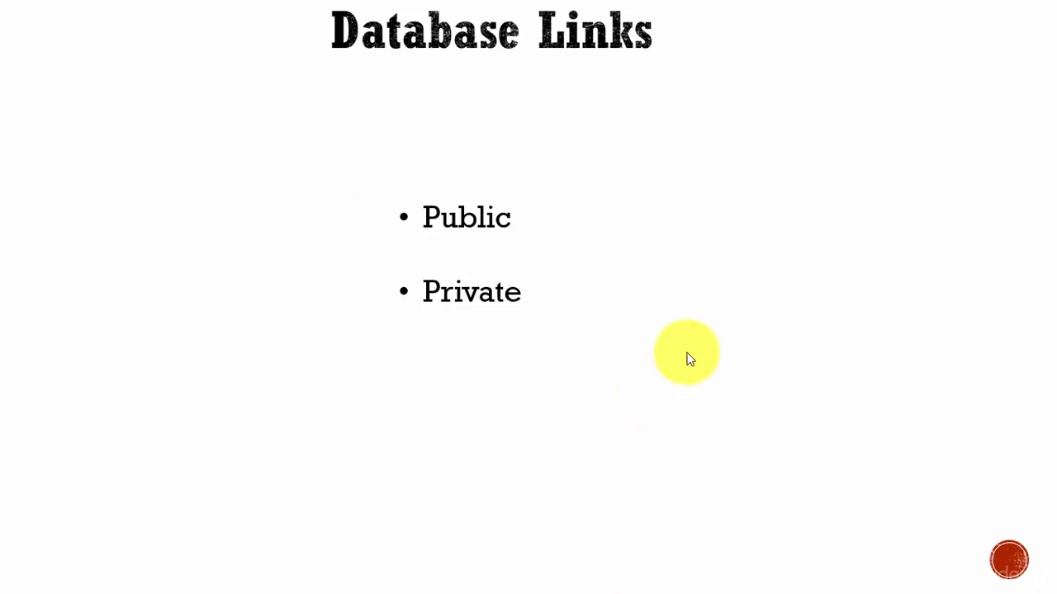
{"action": "mouse_move", "coordinate": [495, 231]}
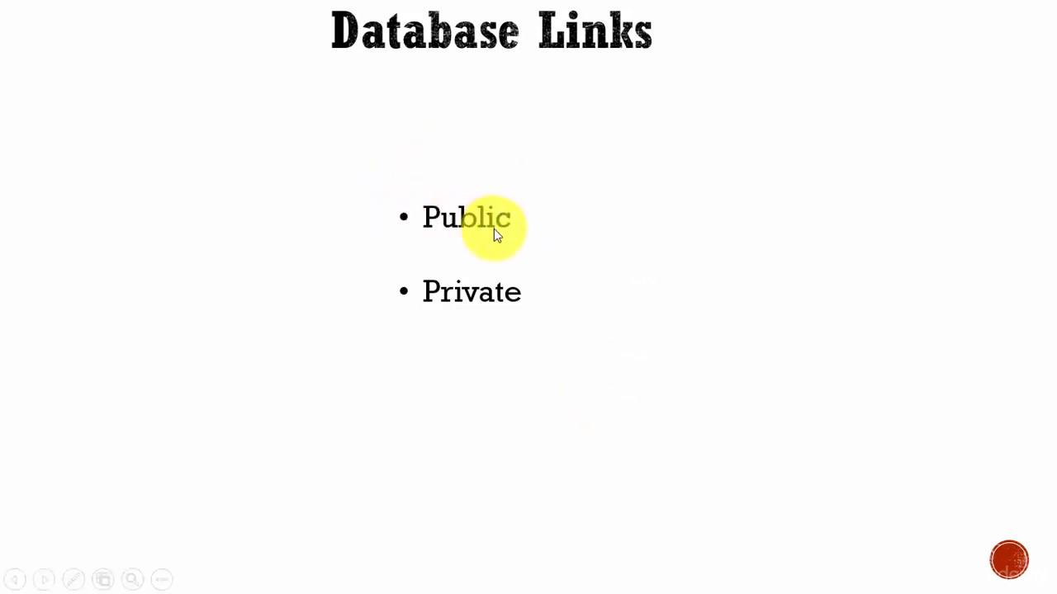